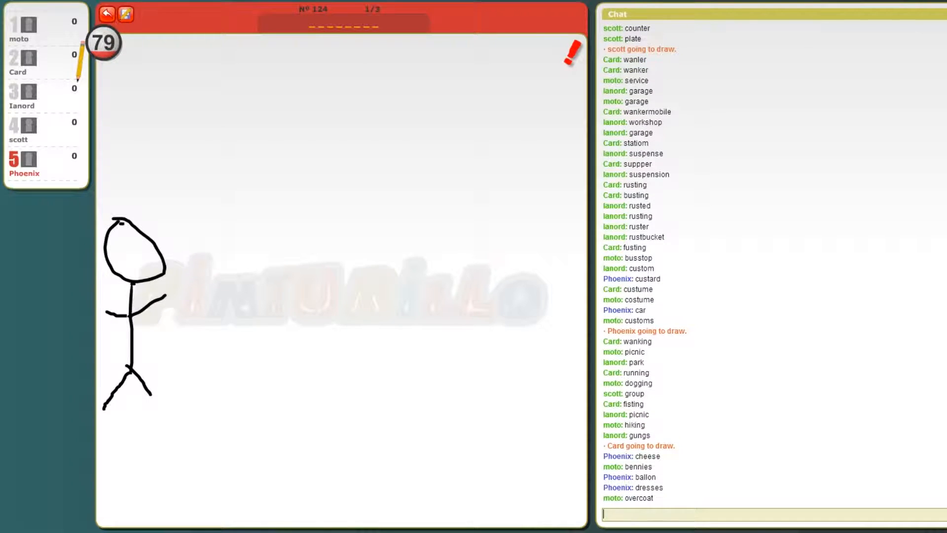
- Guess 'swimming' in chat for the stick-figure drawing
{"action": "type", "text": "sw"}
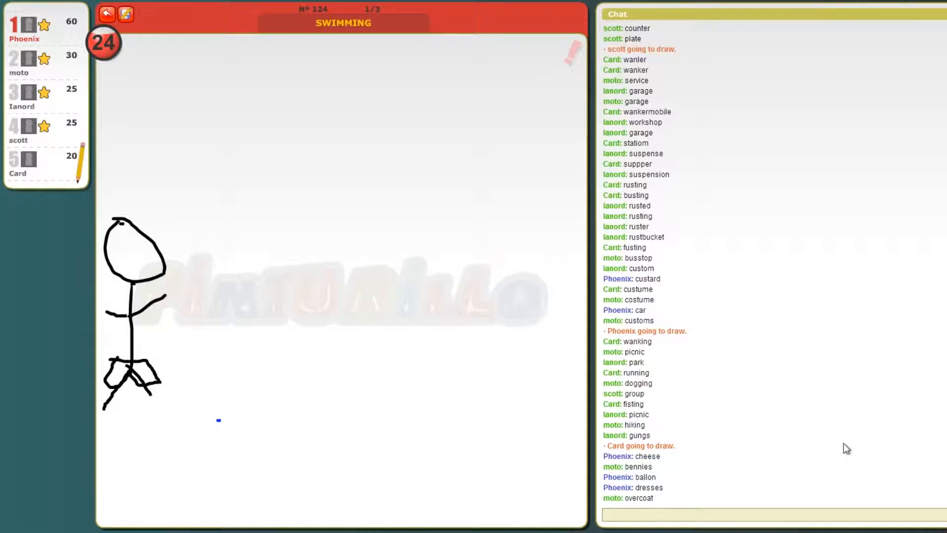
{"action": "mouse_move", "coordinate": [865, 466]}
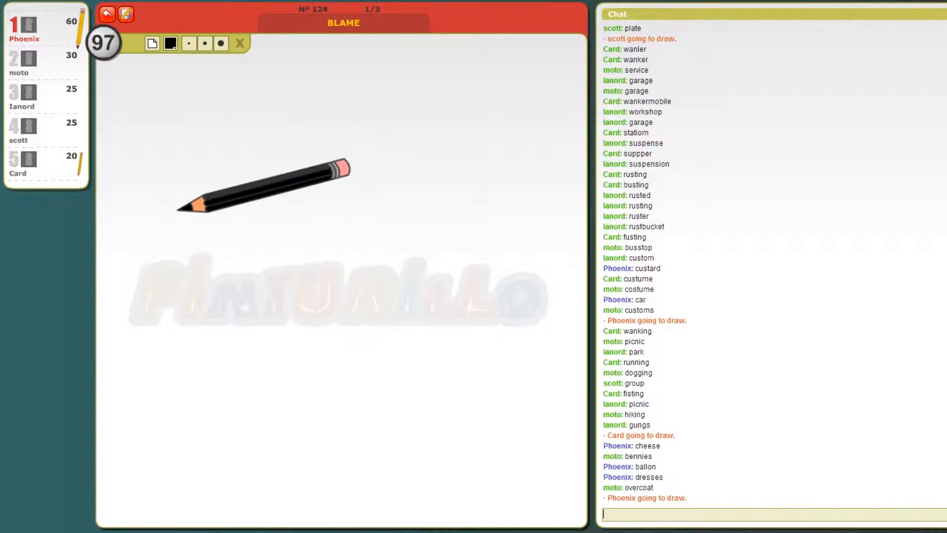
- Sketch pencil strokes on the canvas to depict BLAME
{"action": "left_click_drag", "start_coordinate": [217, 175], "coordinate": [206, 205]}
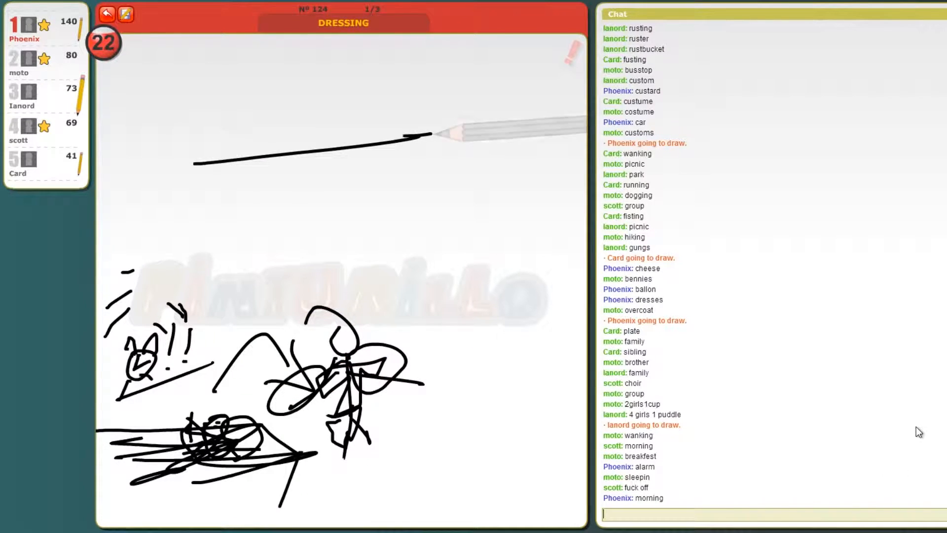
- Submit 'dressing' as the guess for the current drawing
{"action": "left_click_drag", "start_coordinate": [429, 136], "coordinate": [211, 233]}
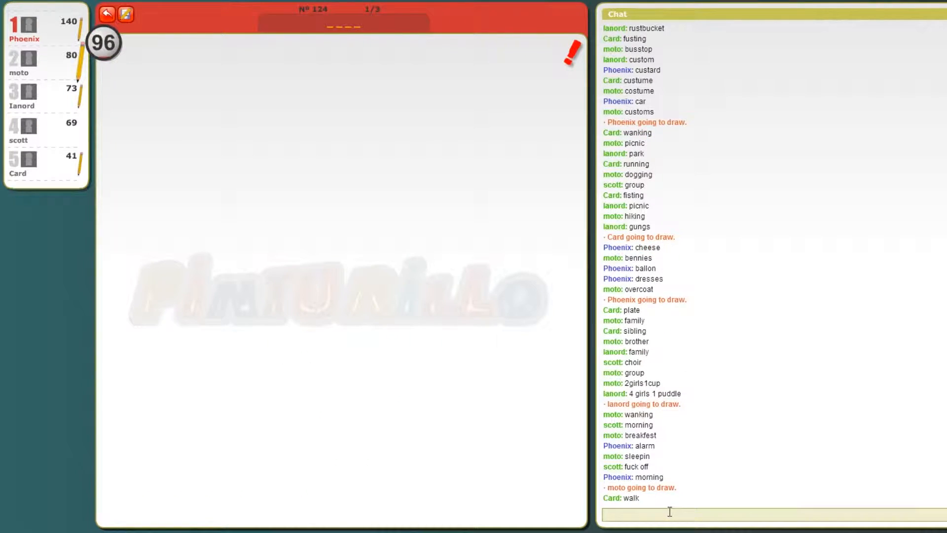
- Guess 'food' and then 'soup' for the pot-and-bowls drawing
{"action": "type", "text": "foo"}
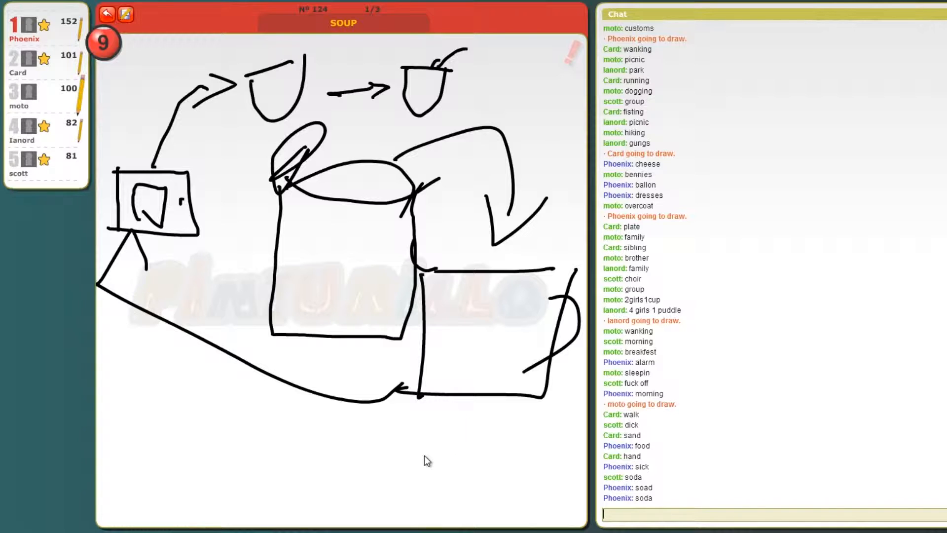
{"action": "mouse_move", "coordinate": [424, 456]}
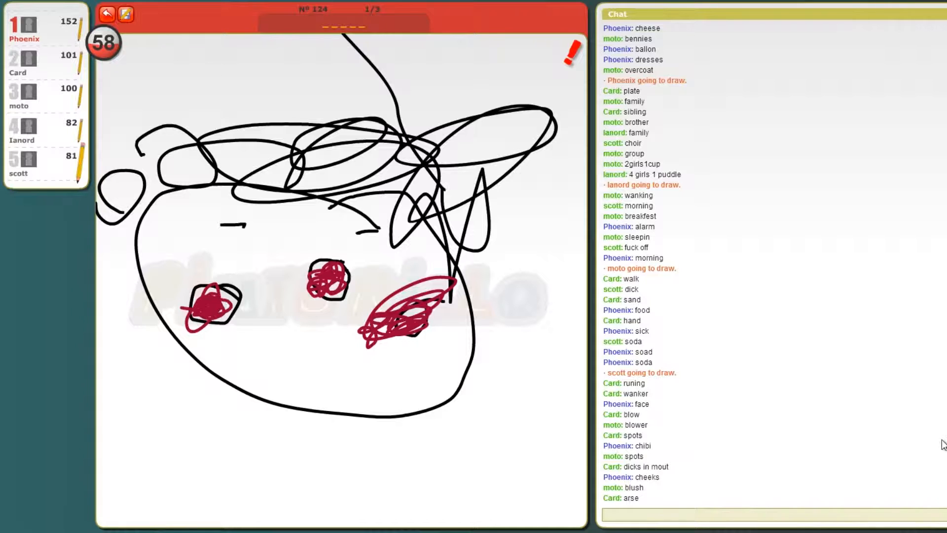
- Guess 'clown' for the face with red cheeks
{"action": "type", "text": "clow"}
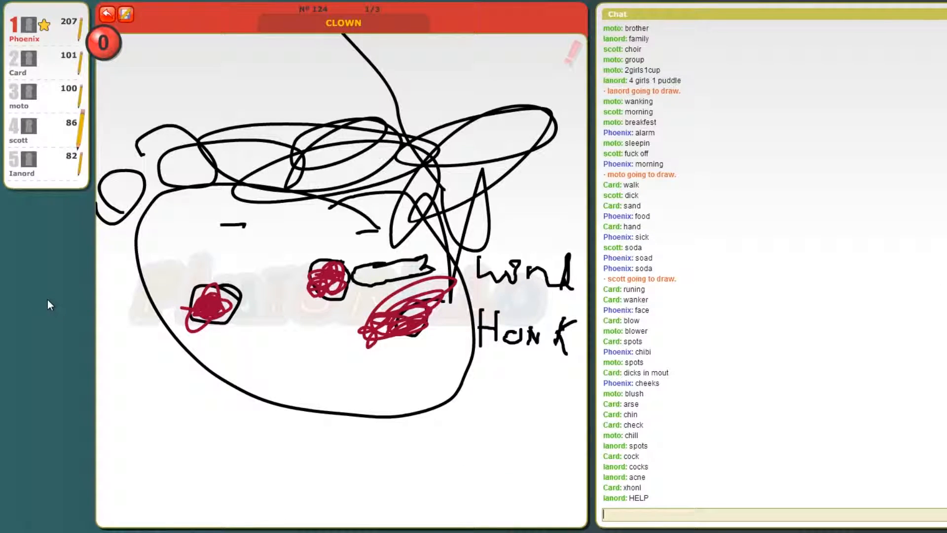
{"action": "mouse_move", "coordinate": [430, 325]}
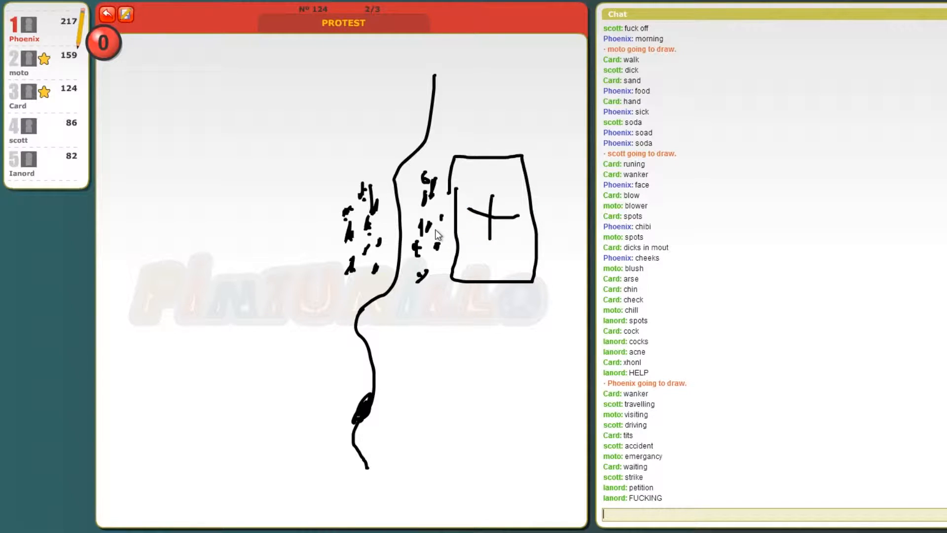
{"action": "mouse_move", "coordinate": [434, 255]}
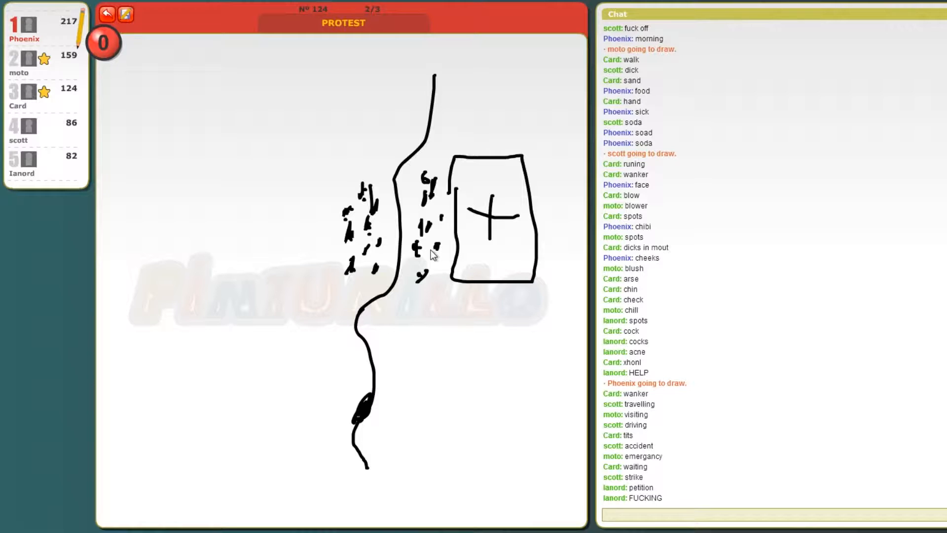
{"action": "mouse_move", "coordinate": [435, 231]}
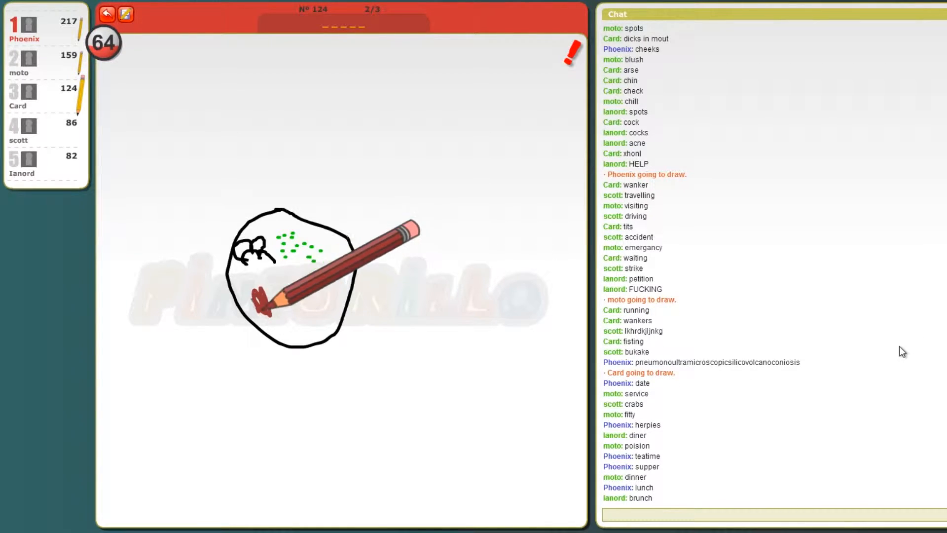
- Send 'foods' as a guess for the drawing in progress
{"action": "type", "text": "foo"}
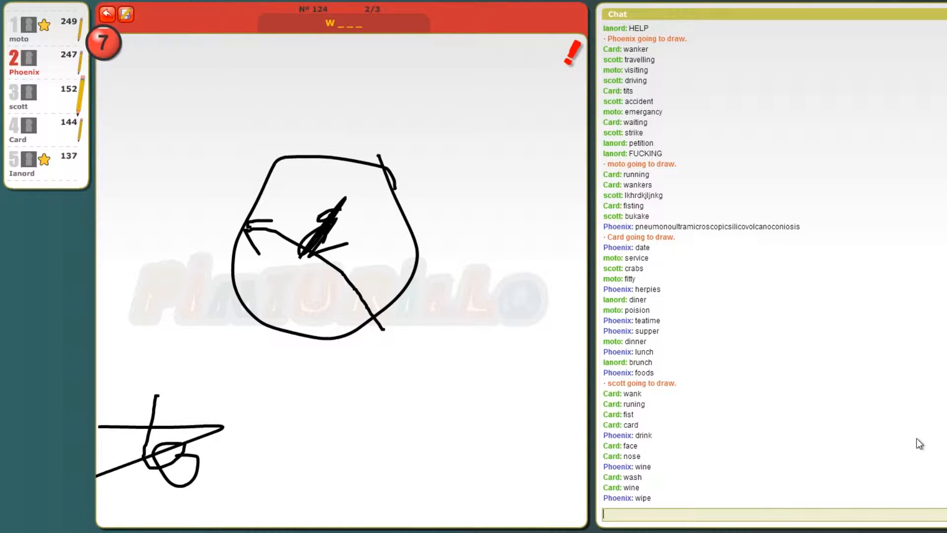
- Guess 'wine' and 'wipe' for the four-letter W word
{"action": "type", "text": "w"}
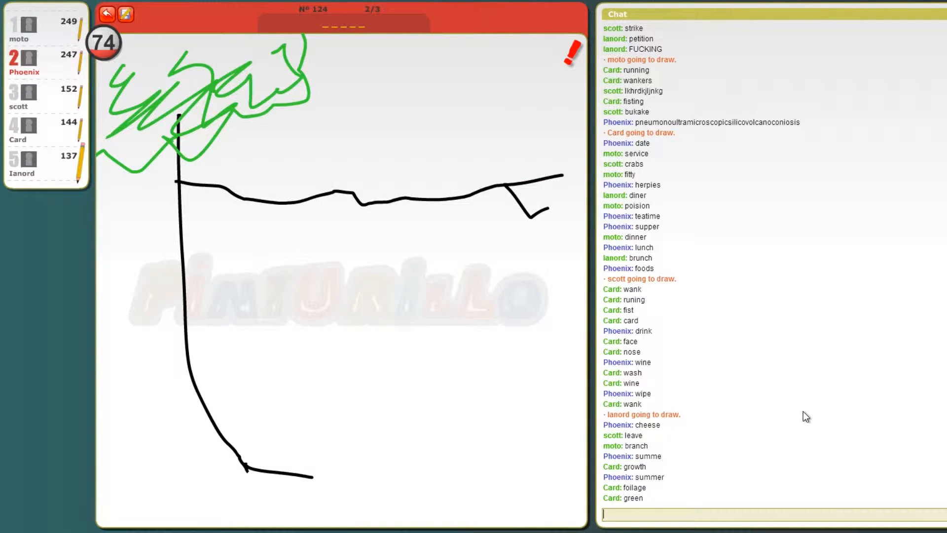
- Guess 'summer' for the tree with green foliage
{"action": "type", "text": "s"}
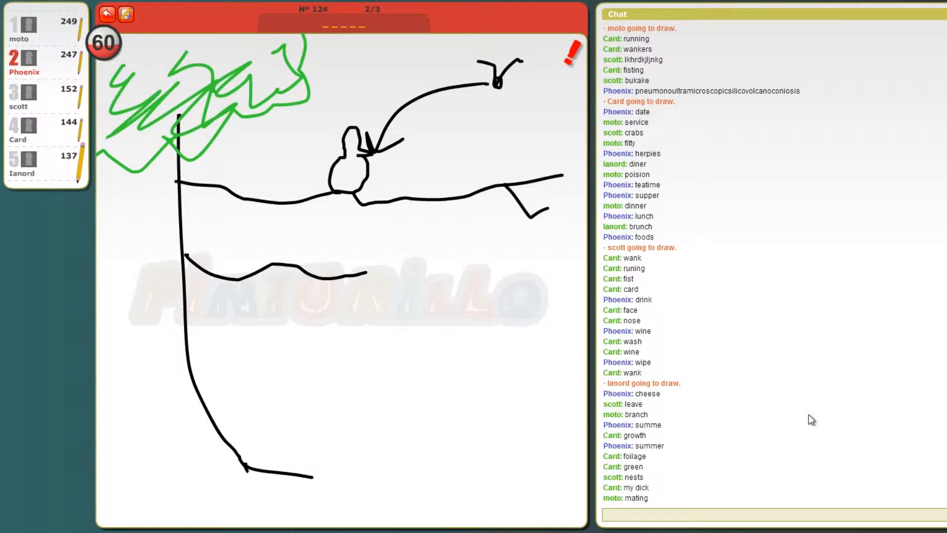
- Guess 'bird', then 'perch' for the birds-on-branches drawing
{"action": "type", "text": "b"}
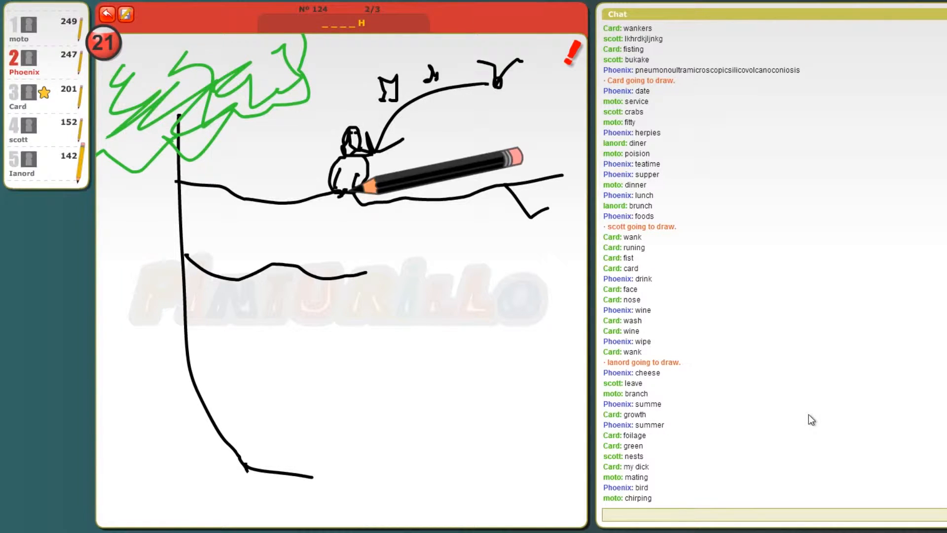
{"action": "type", "text": "perr"}
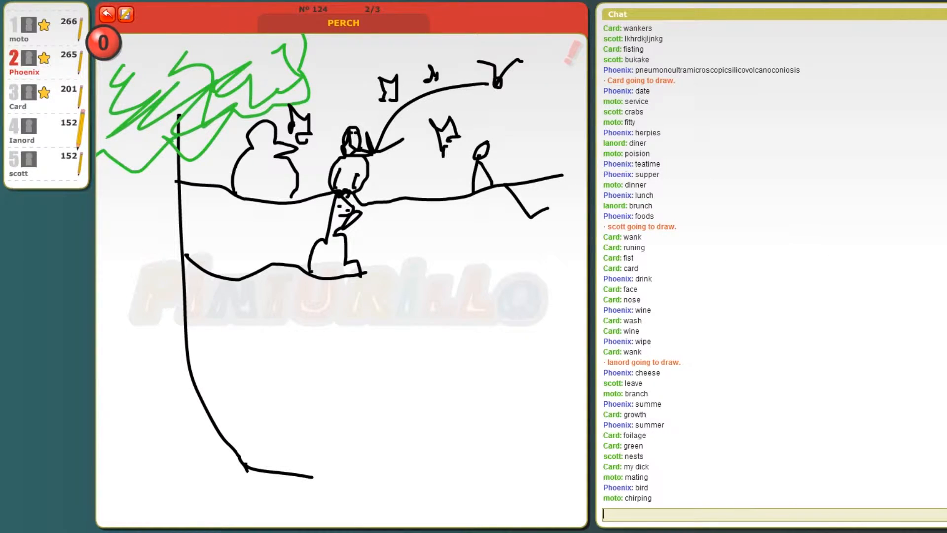
{"action": "mouse_move", "coordinate": [827, 260]}
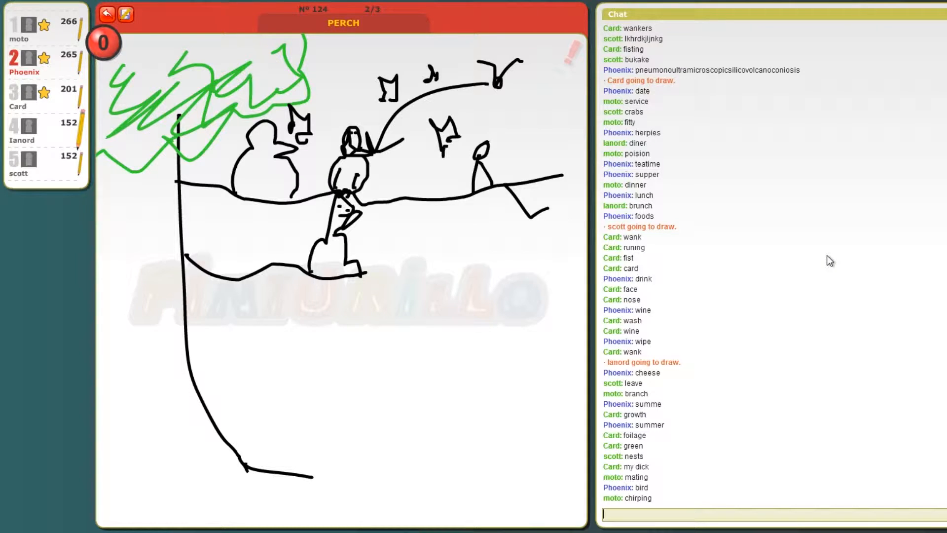
{"action": "mouse_move", "coordinate": [748, 237]}
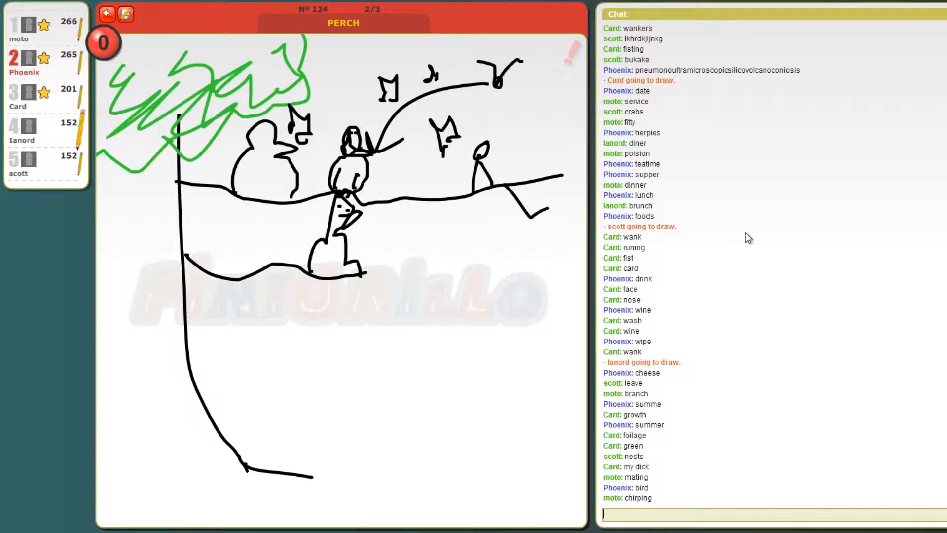
{"action": "mouse_move", "coordinate": [771, 244]}
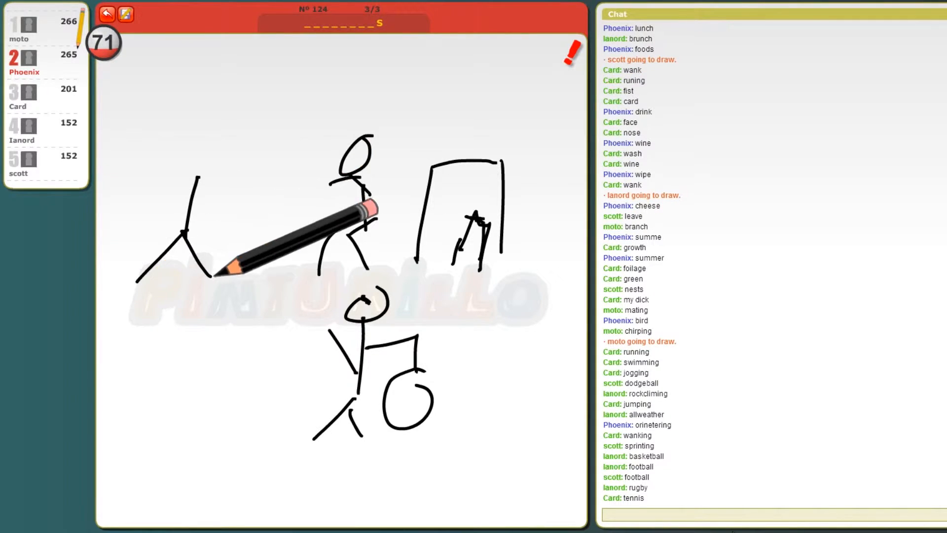
- Guess 'exersizes' and similar for the sporty stick-figure drawing
{"action": "type", "text": "sex"}
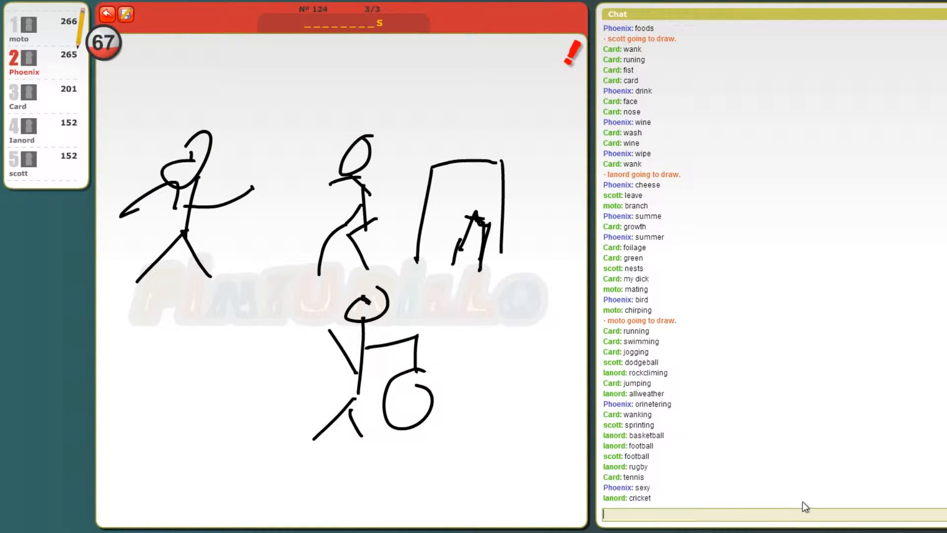
{"action": "mouse_move", "coordinate": [824, 422]}
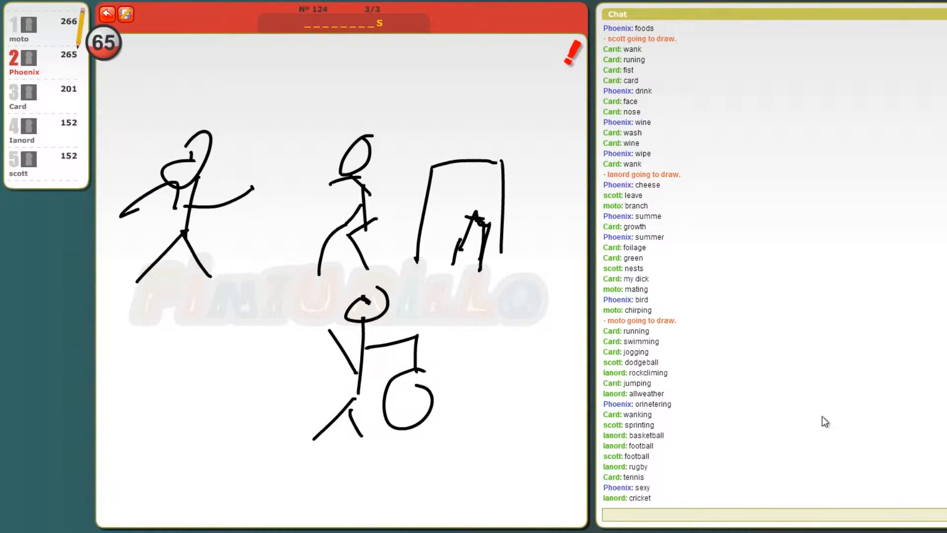
{"action": "type", "text": "ph"}
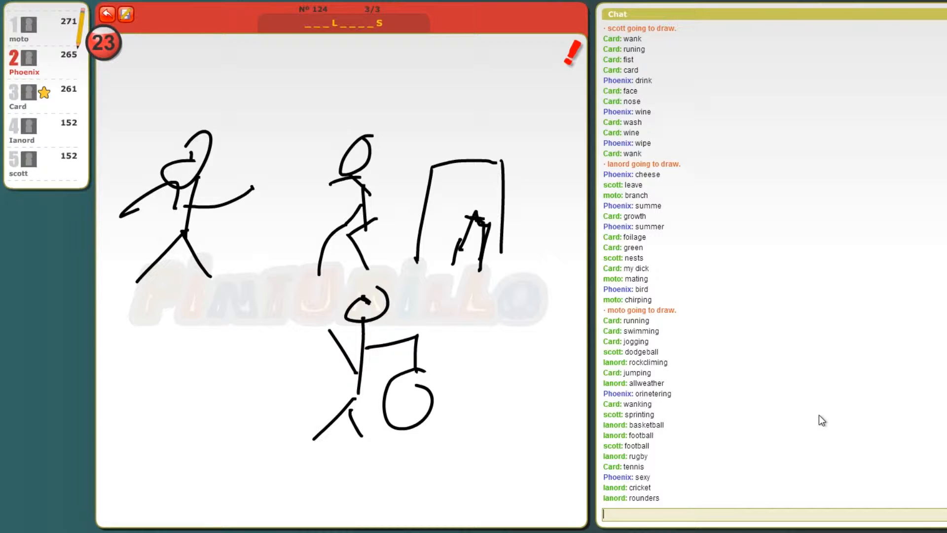
{"action": "type", "text": "ex"}
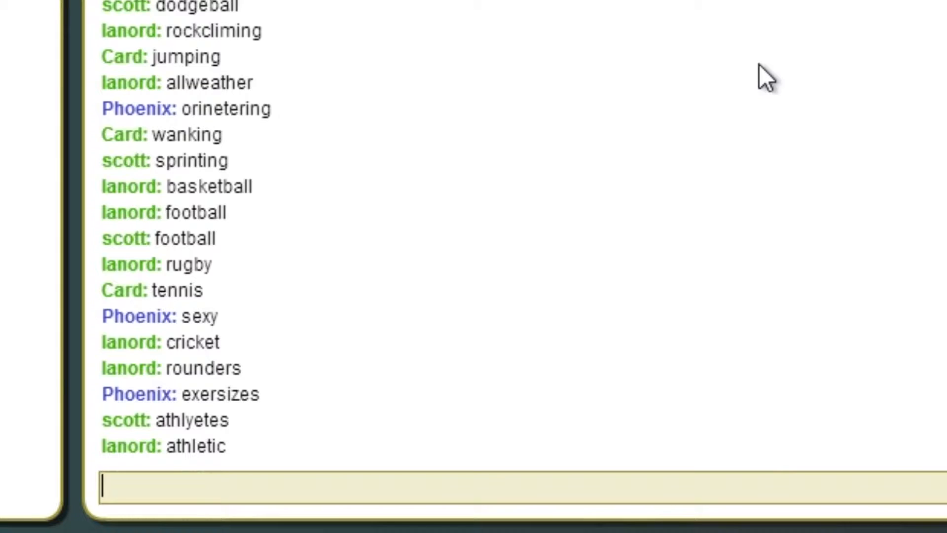
{"action": "mouse_move", "coordinate": [782, 153]}
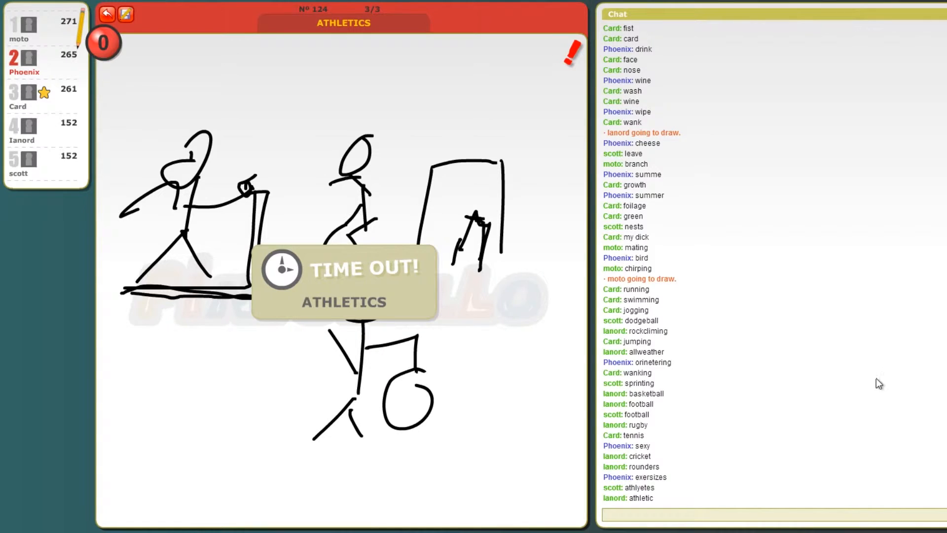
{"action": "mouse_move", "coordinate": [521, 387]}
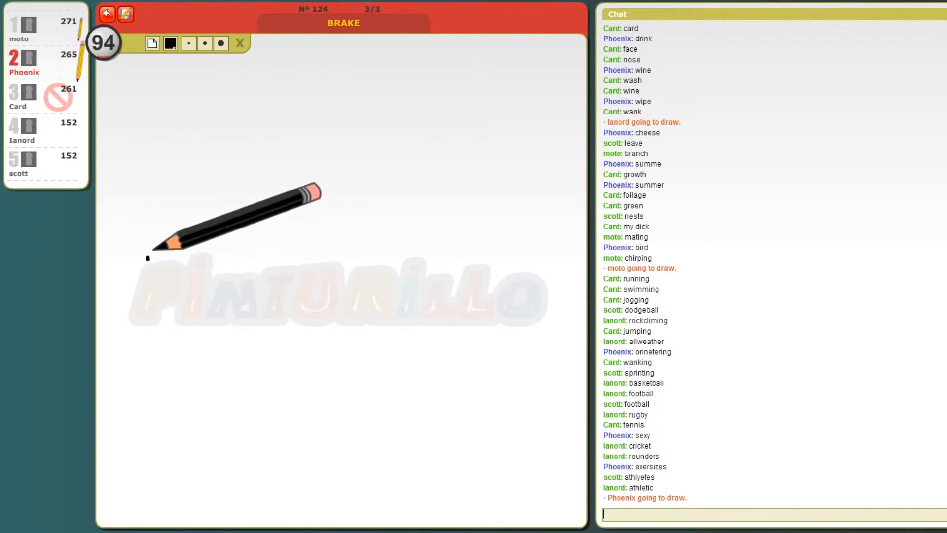
{"action": "left_click_drag", "start_coordinate": [145, 259], "coordinate": [363, 296]}
{"action": "type", "text": "s"}
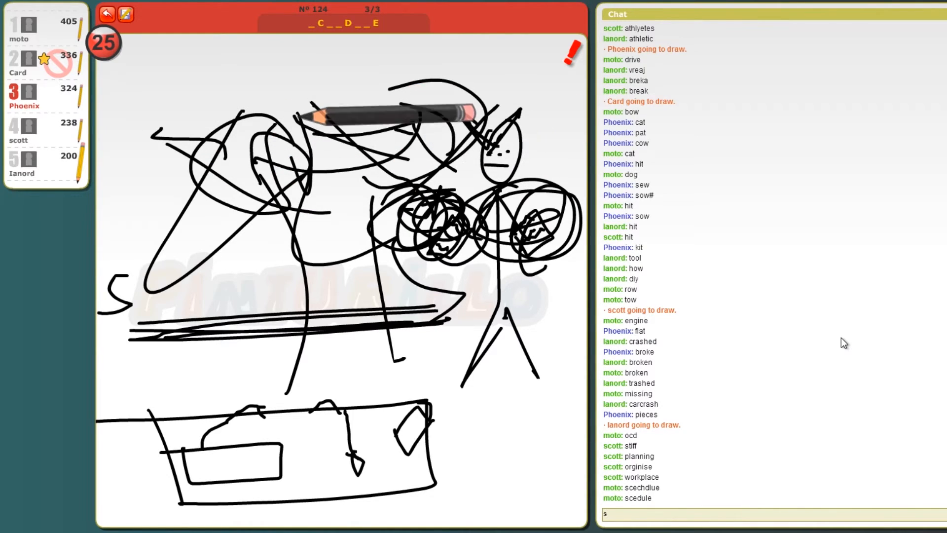
- Guess 'scechdule' in the chat for the SCHEDULE drawing before the timer runs out
{"action": "type", "text": "ce"}
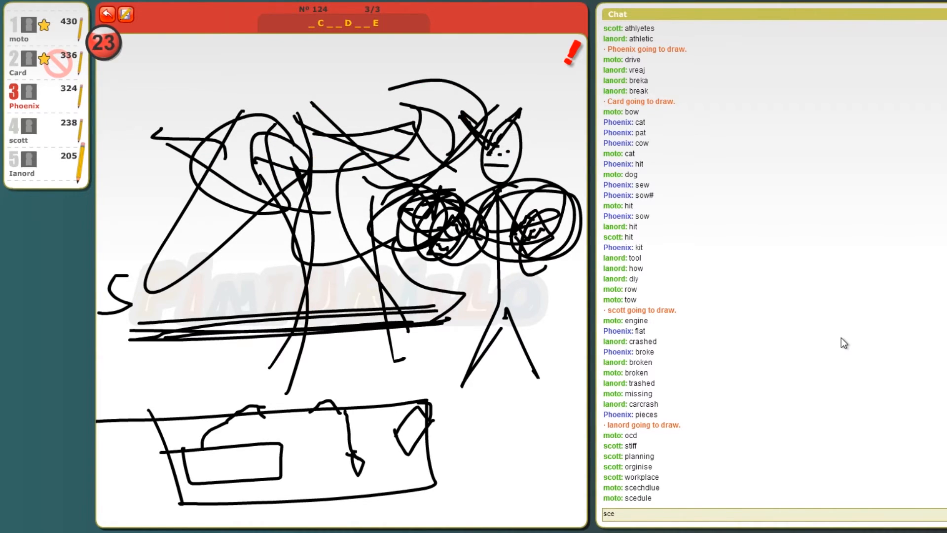
{"action": "type", "text": "d"}
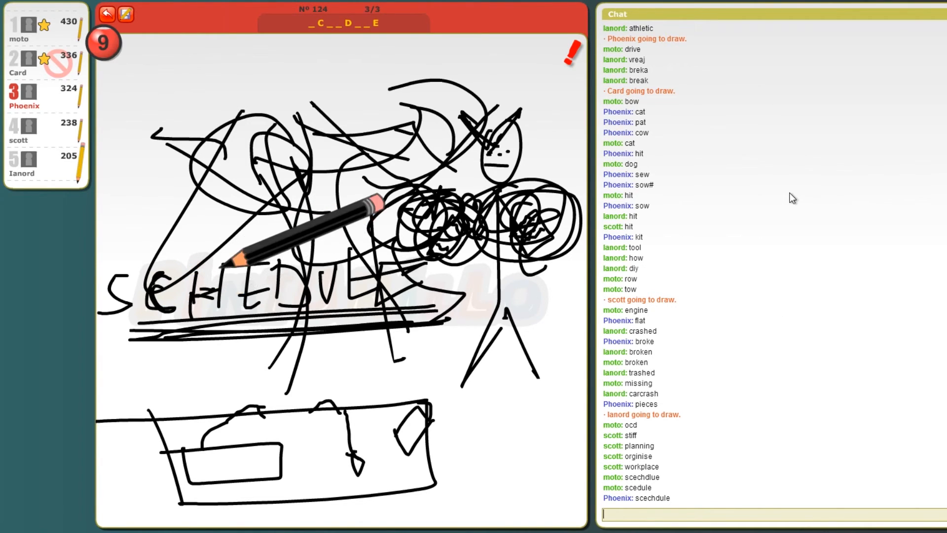
{"action": "type", "text": "sch"}
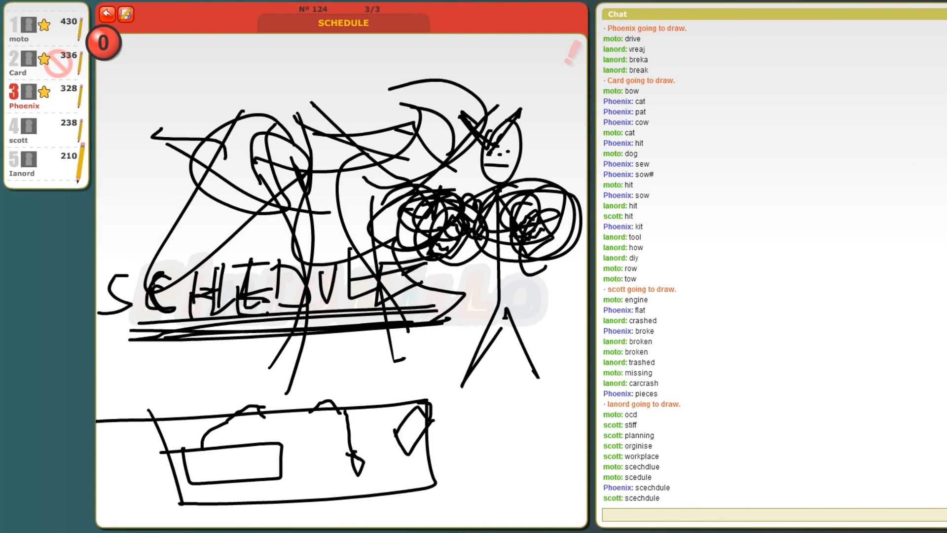
{"action": "mouse_move", "coordinate": [758, 242]}
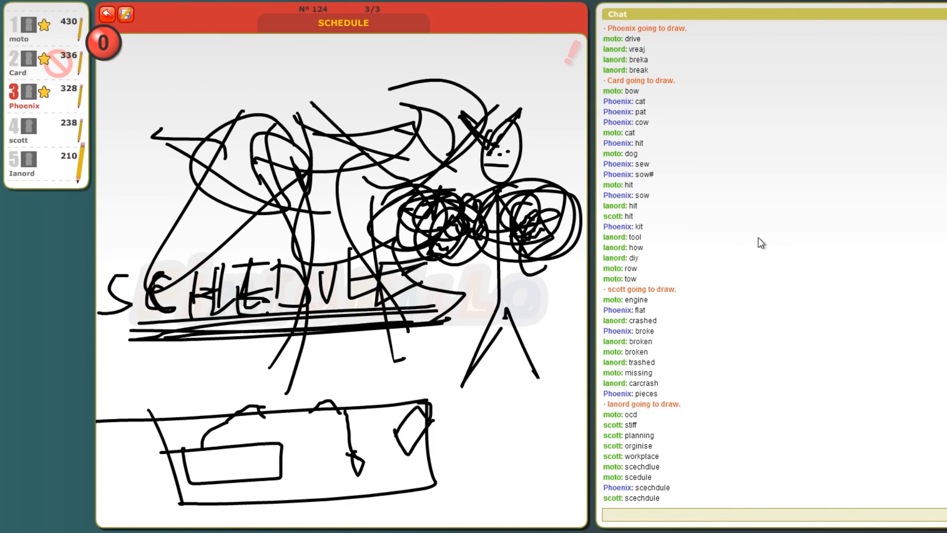